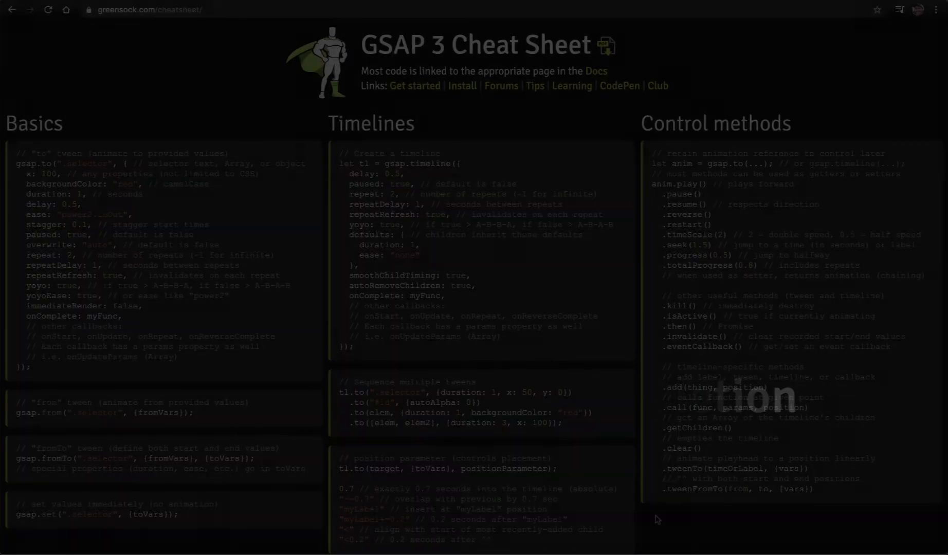
# Scroll the GSAP 3 cheat sheet past Eases and Installation to ScrollTrigger and Utility methods
pyautogui.scroll(-3)
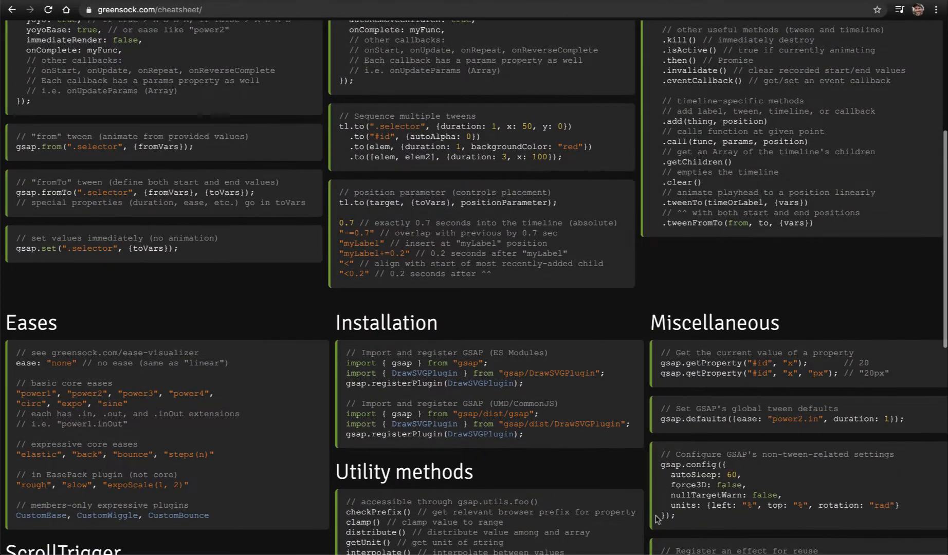
pyautogui.scroll(-3)
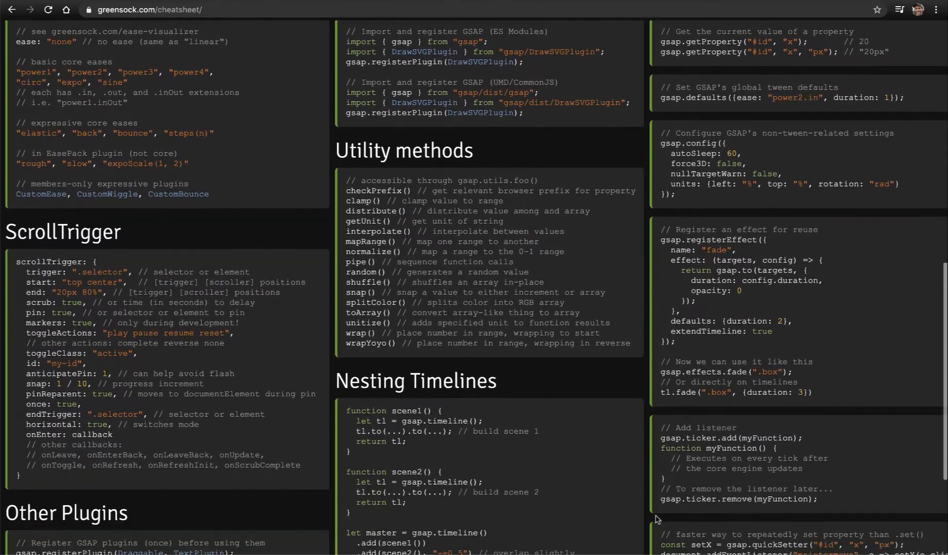
pyautogui.scroll(-3)
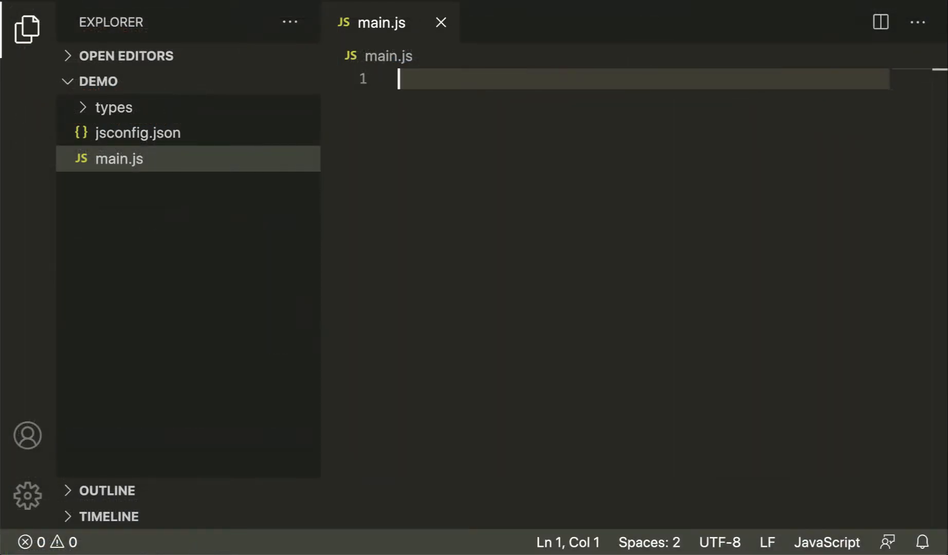
# Begin main.js with a gsap.fromTo() call with empty parentheses
pyautogui.write('gsap.fromTo')
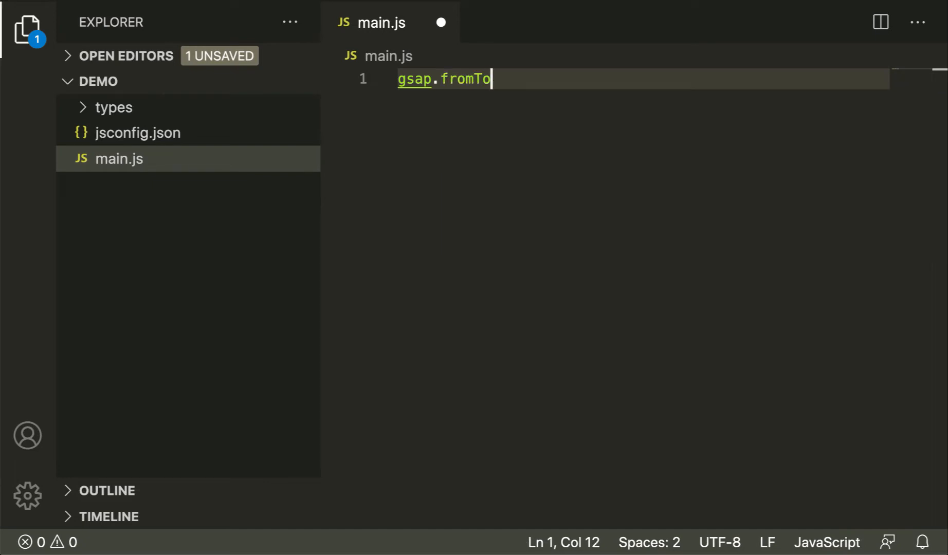
pyautogui.write('(')
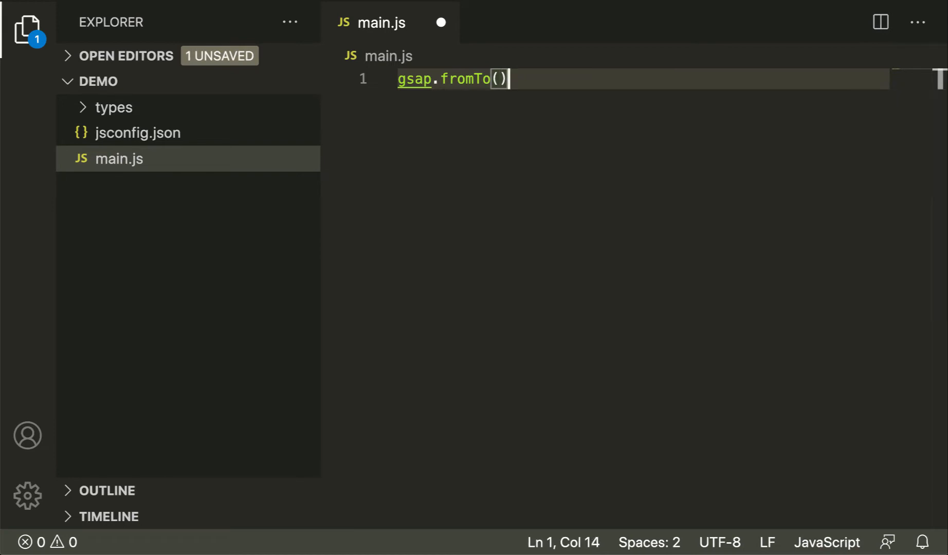
pyautogui.moveTo(467, 79)
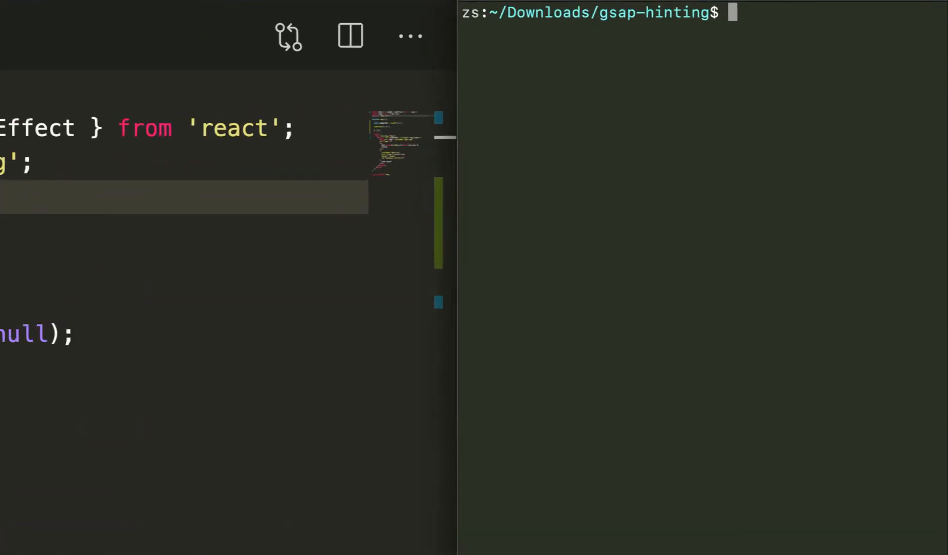
# Install gsap via npm and add import { gsap } from "gsap" to App.js
pyautogui.write('npm install gsap')
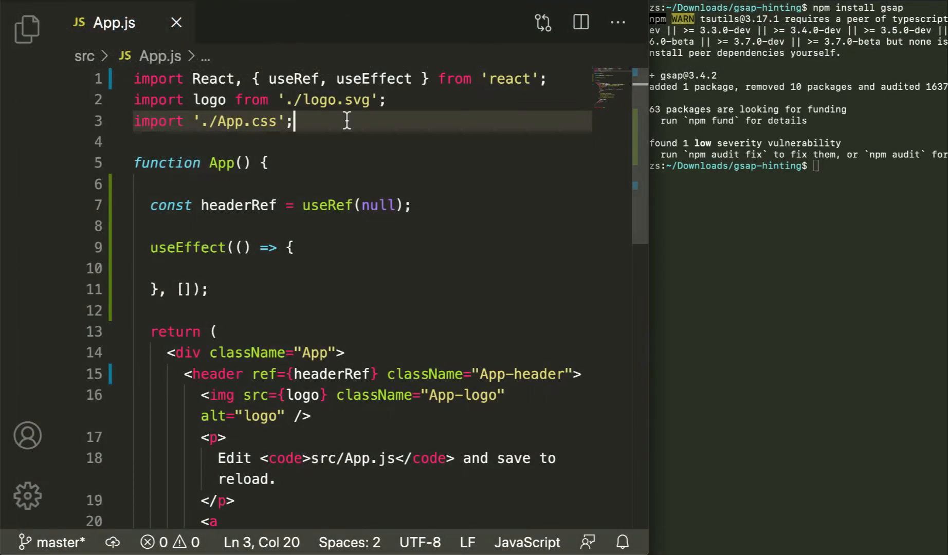
pyautogui.write('import { gsap } from "gsap";')
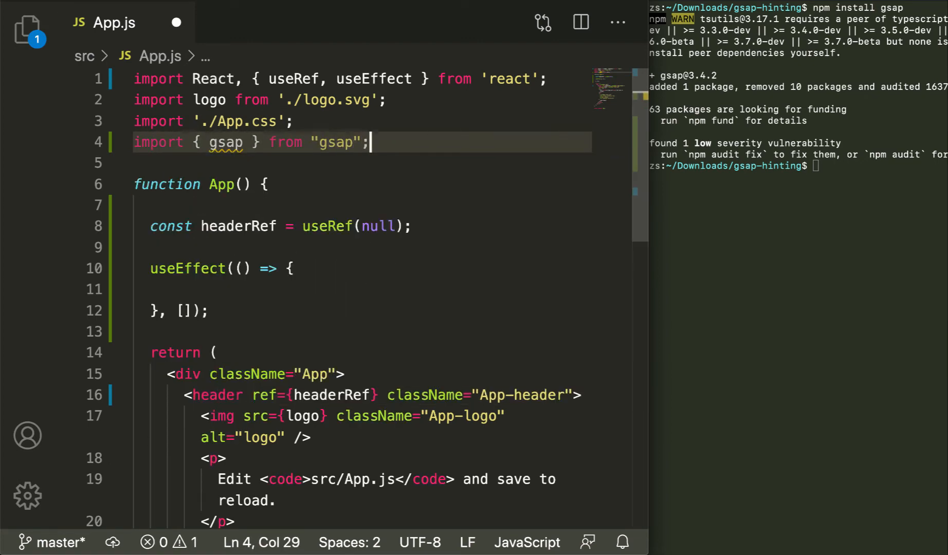
# Write gsap.from(headerRef.current, {x: 100}); inside useEffect
pyautogui.write('gs')
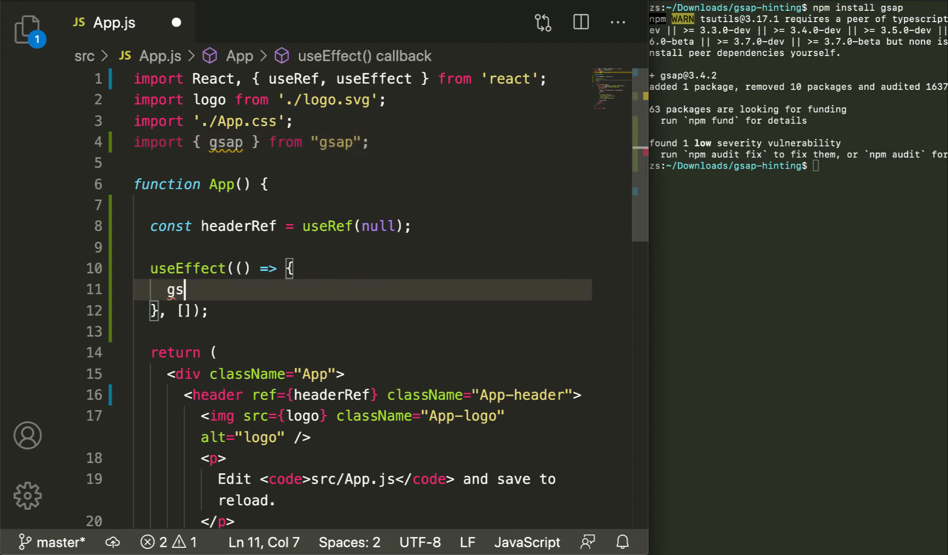
pyautogui.write('ap.fro')
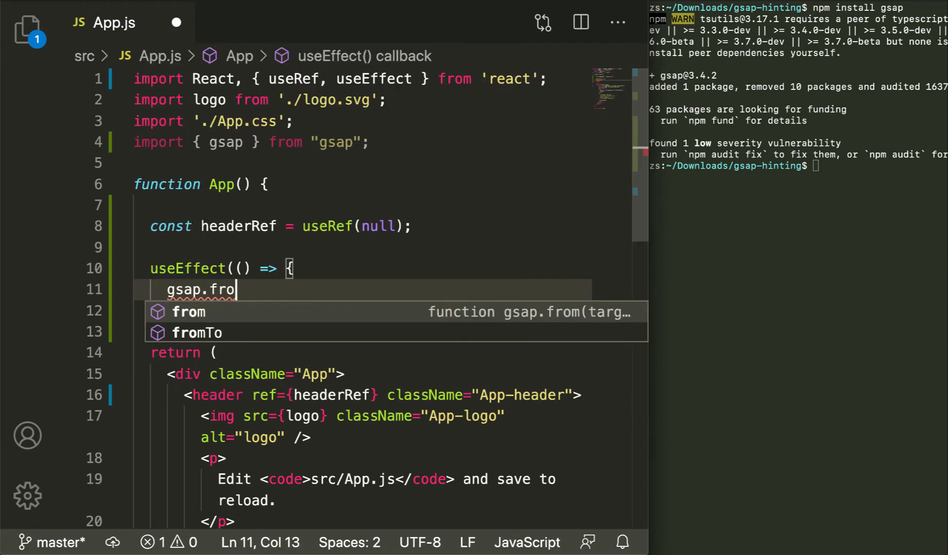
pyautogui.write('m')
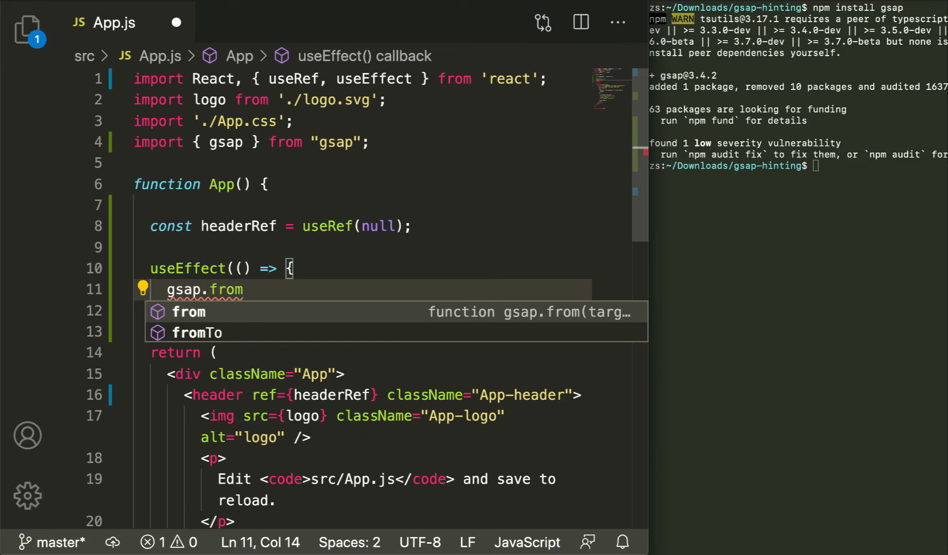
pyautogui.write('(headerRef.current,')
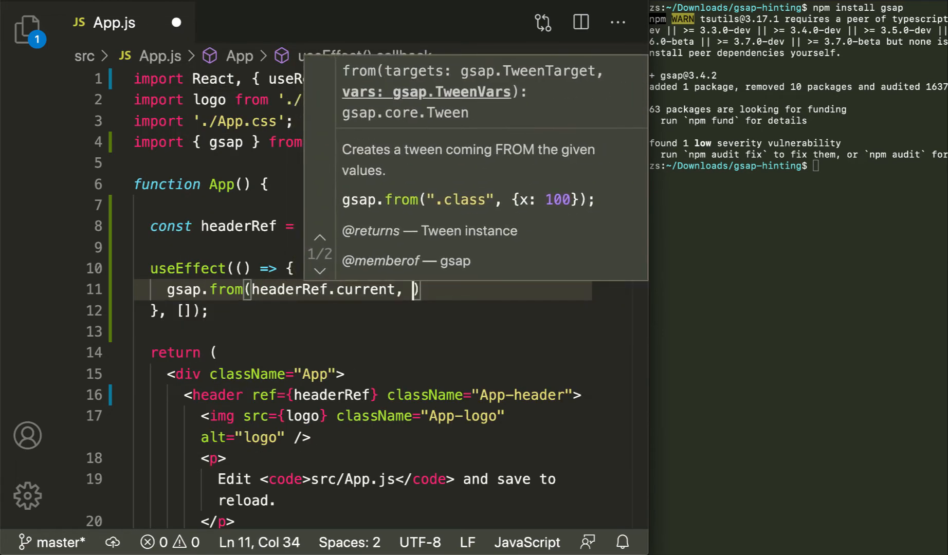
pyautogui.write('{x: 100});')
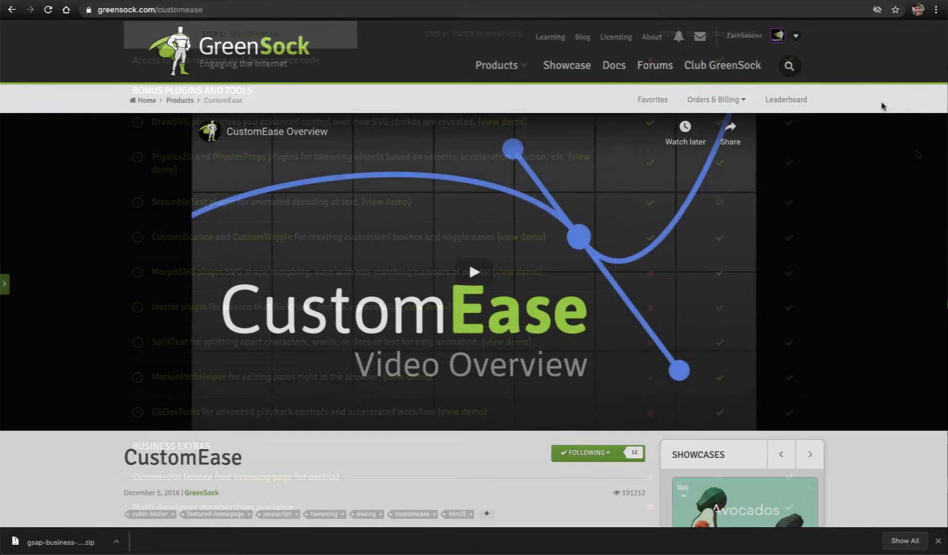
# Scroll through the CustomEase product page
pyautogui.scroll(-3)
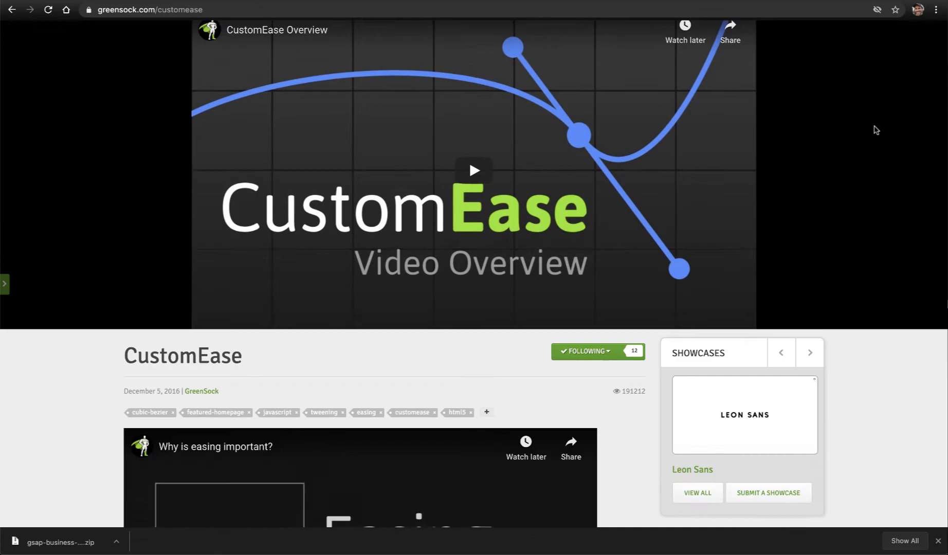
pyautogui.scroll(-3)
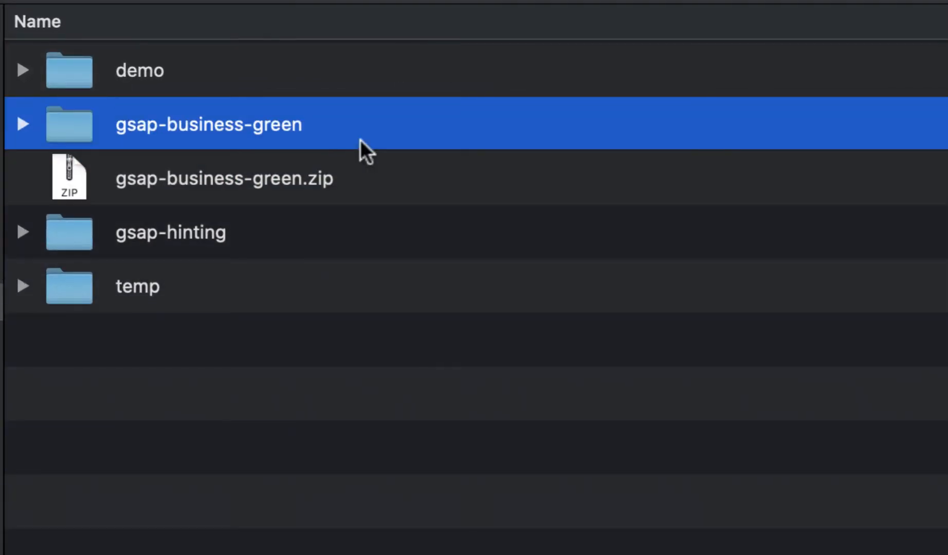
# Expand gsap-business-green, npm-install-this and the extracted package folder to reveal its plugin folders
pyautogui.click(23, 124)
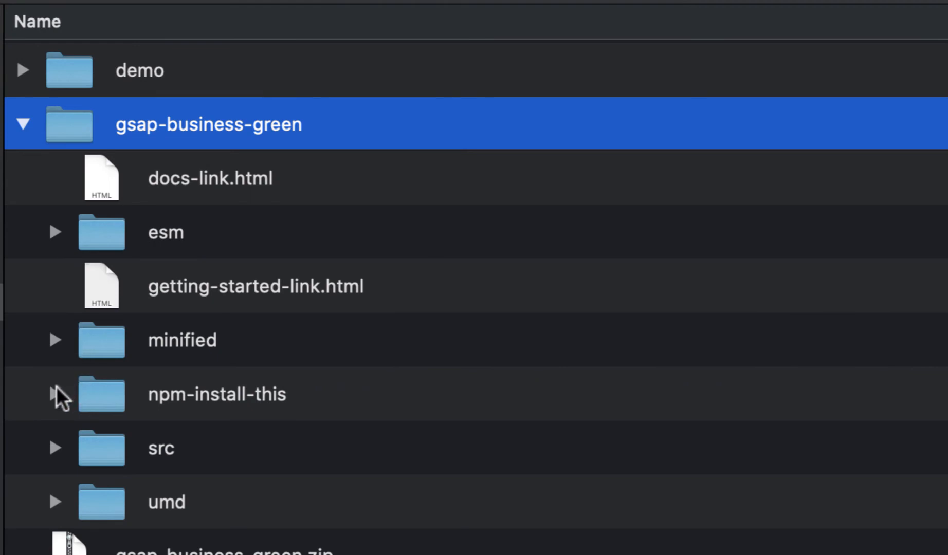
pyautogui.click(56, 395)
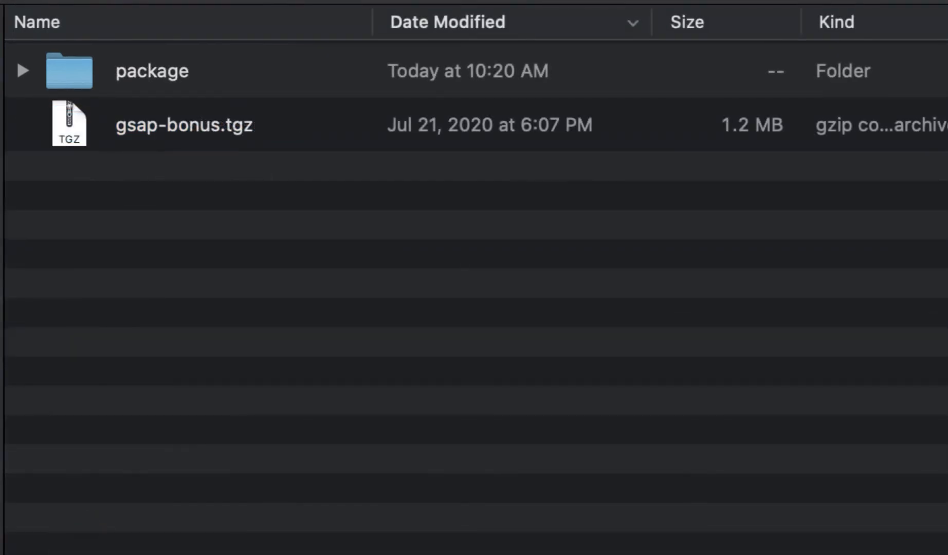
pyautogui.click(22, 70)
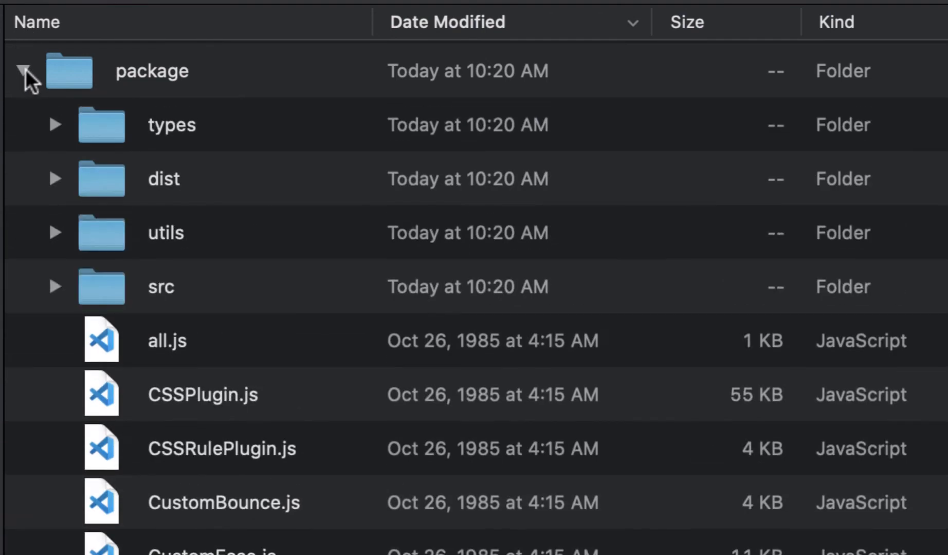
pyautogui.rightClick(173, 125)
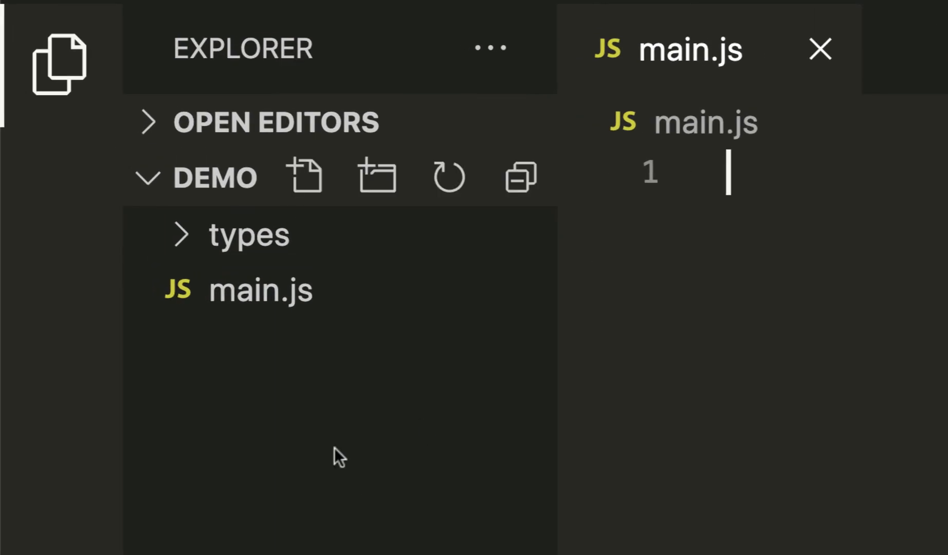
# Create jsconfig.json in the demo folder, then type gsap.from in main.js to get suggestions
pyautogui.click(306, 177)
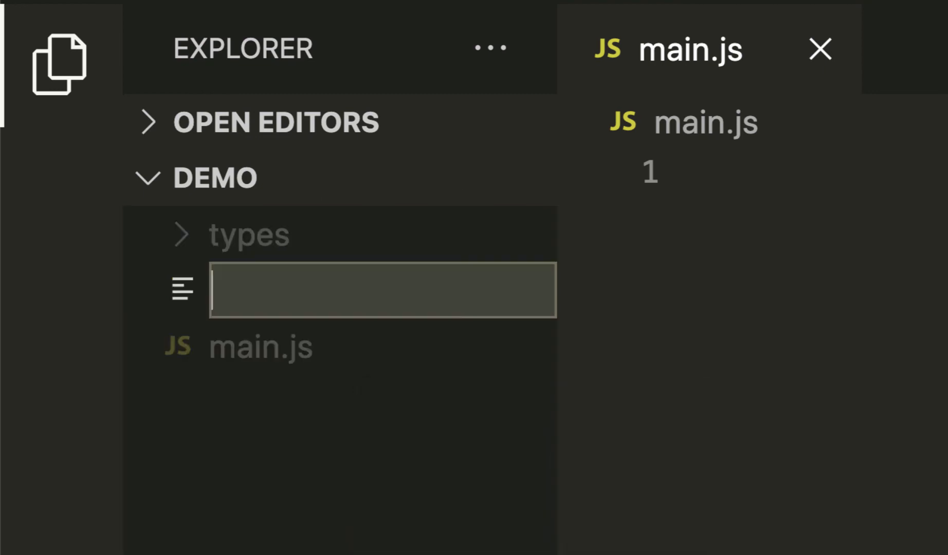
pyautogui.write('jsconfig.')
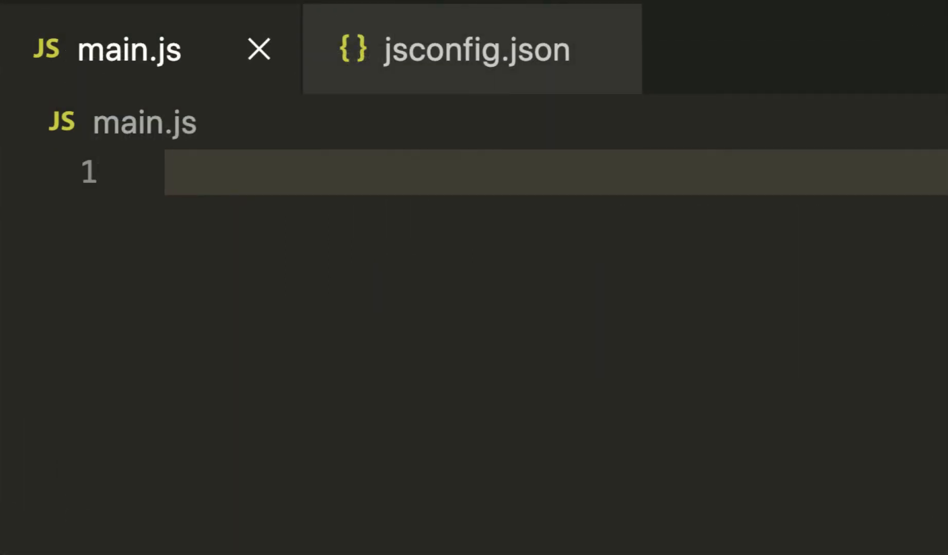
pyautogui.write('gsap.from')
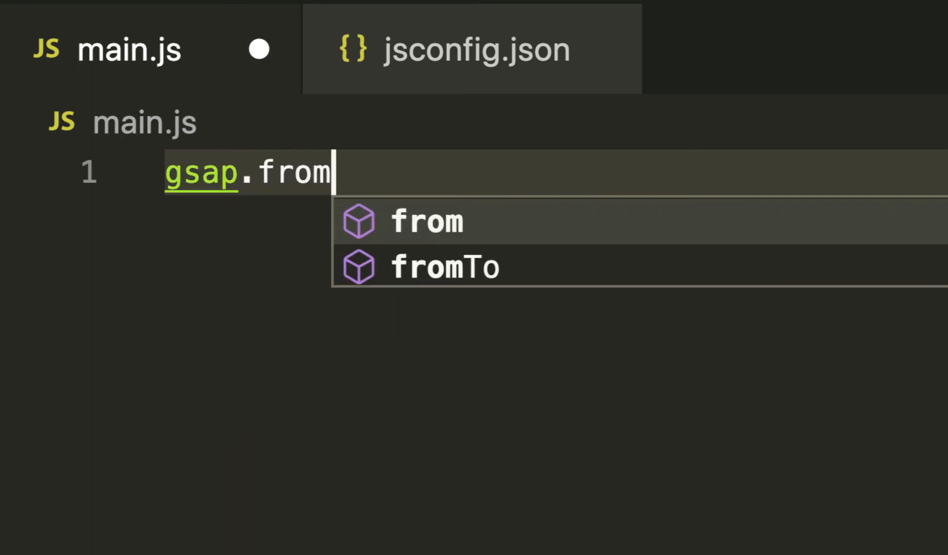